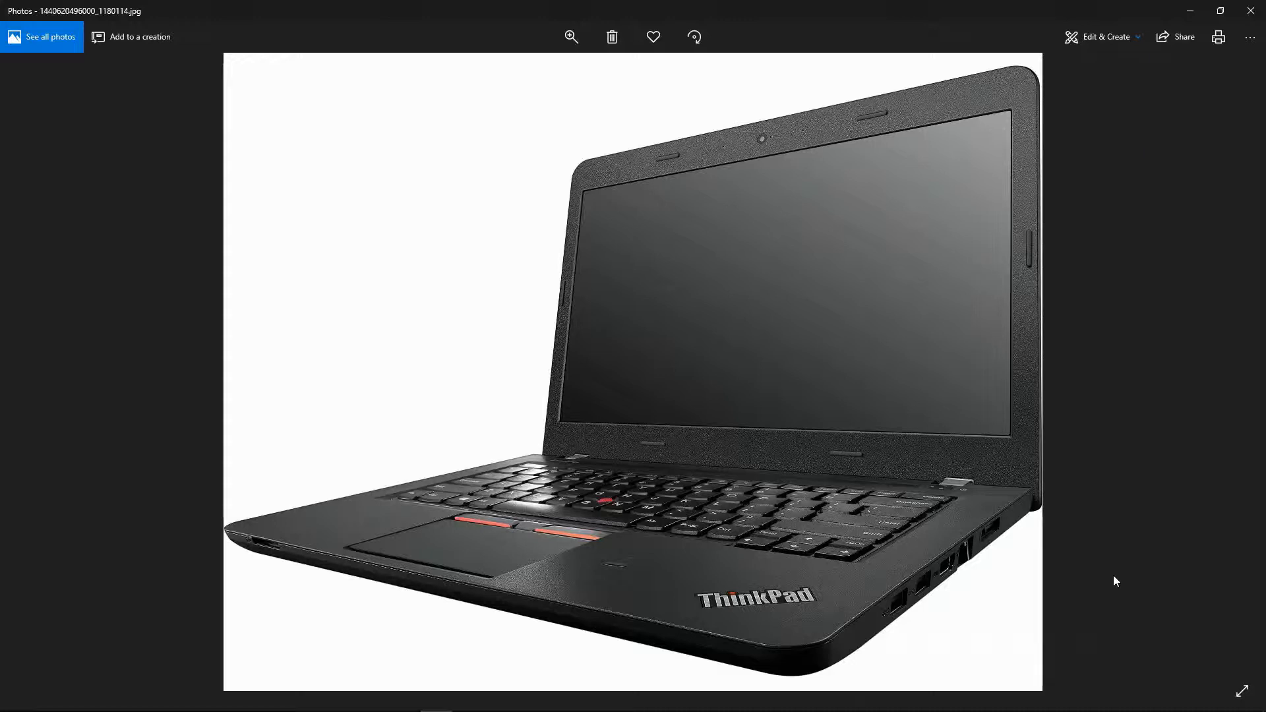
{"action": "mouse_move", "coordinate": [1120, 662]}
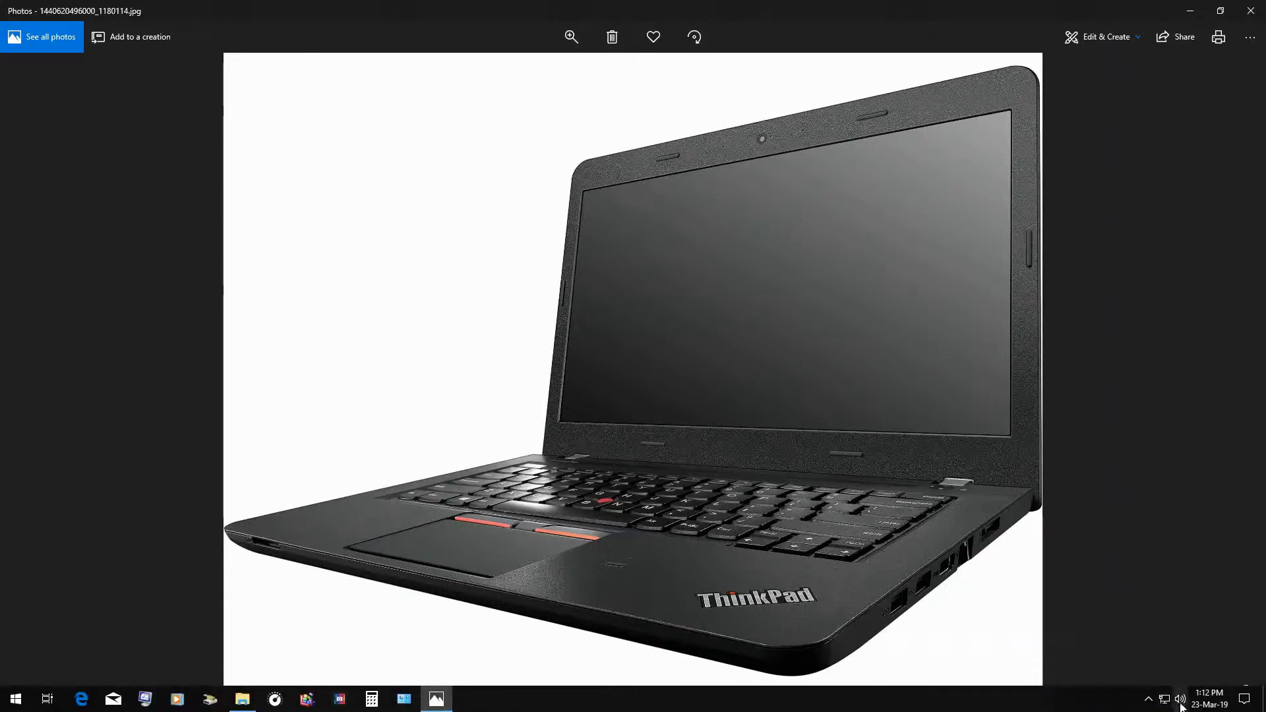
Close System Configuration with OK, returning to the Windows 10 desktop
{"action": "right_click", "coordinate": [1149, 674]}
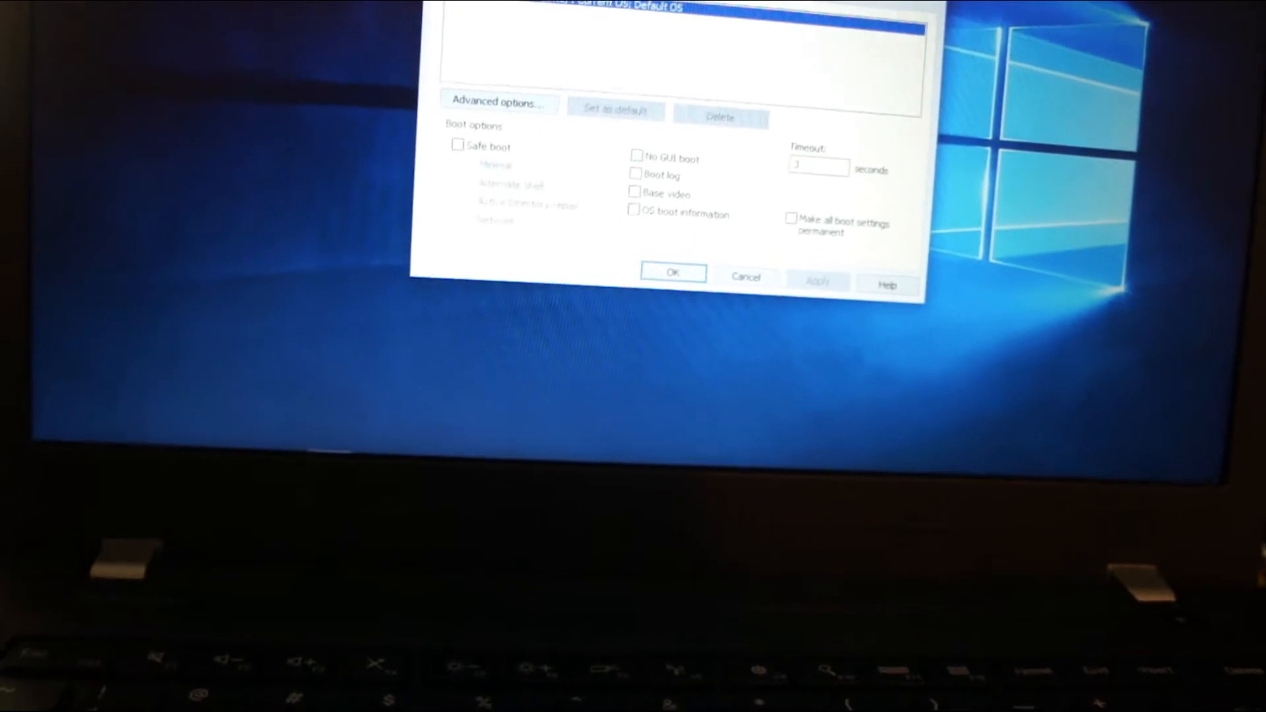
{"action": "left_click", "coordinate": [499, 103]}
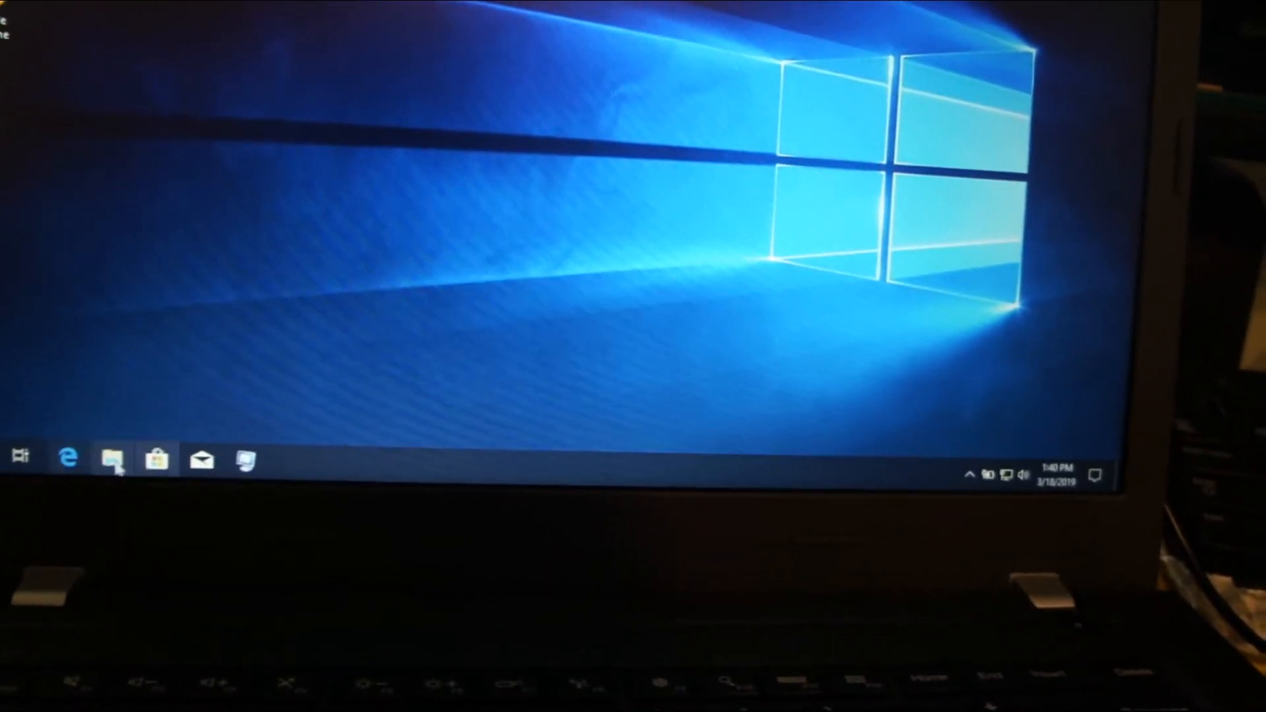
Run systemupdate5.07.0078 from Downloads and answer Yes to the UAC prompt
{"action": "left_click", "coordinate": [113, 459]}
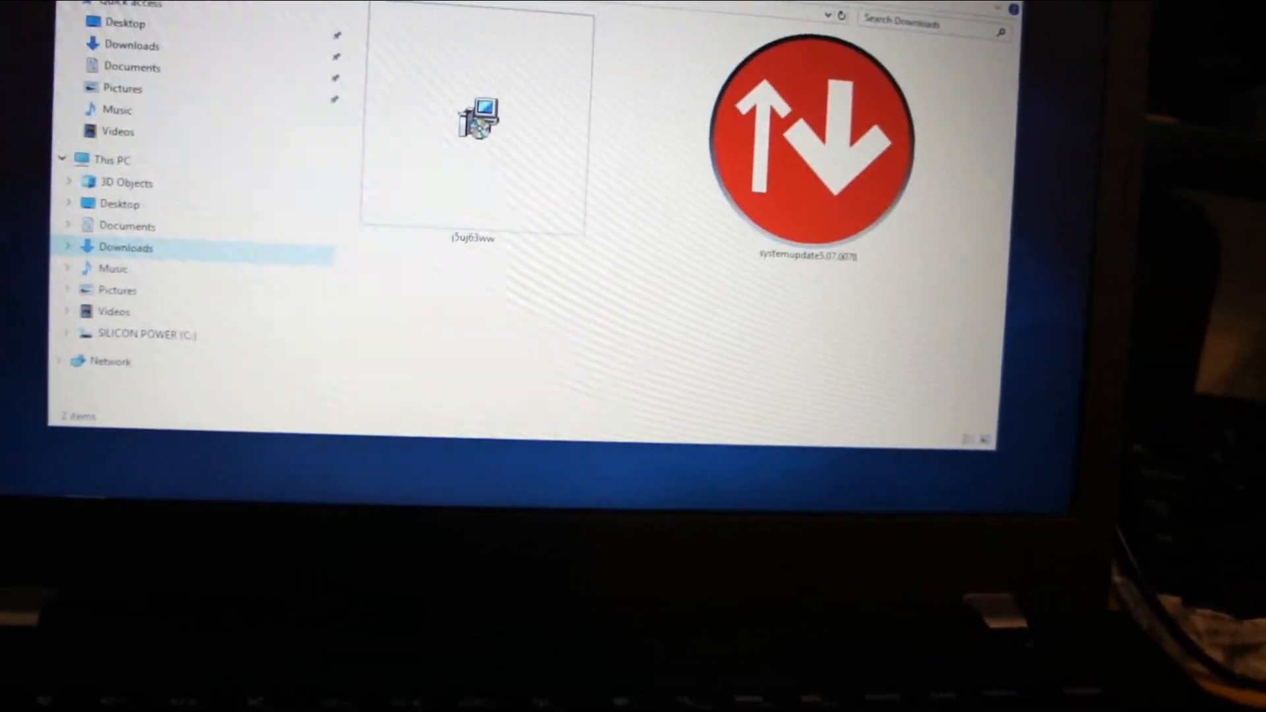
{"action": "left_click", "coordinate": [807, 145]}
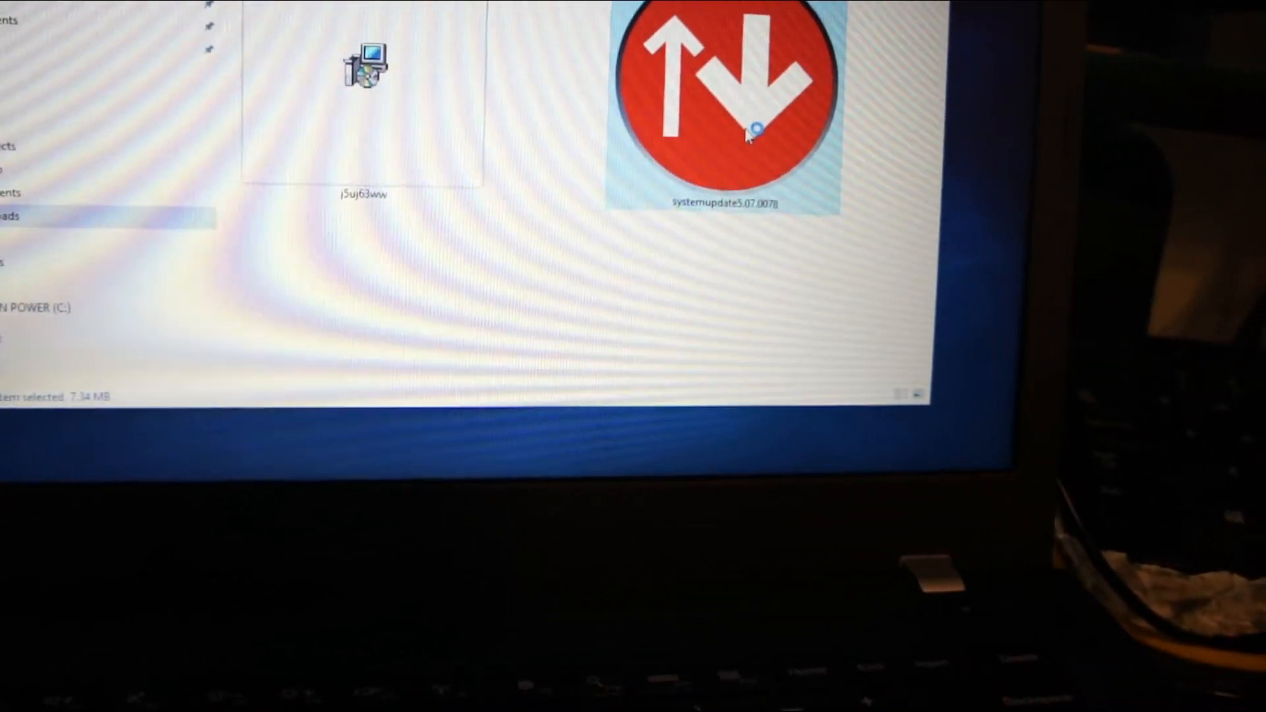
{"action": "double_click", "coordinate": [726, 88]}
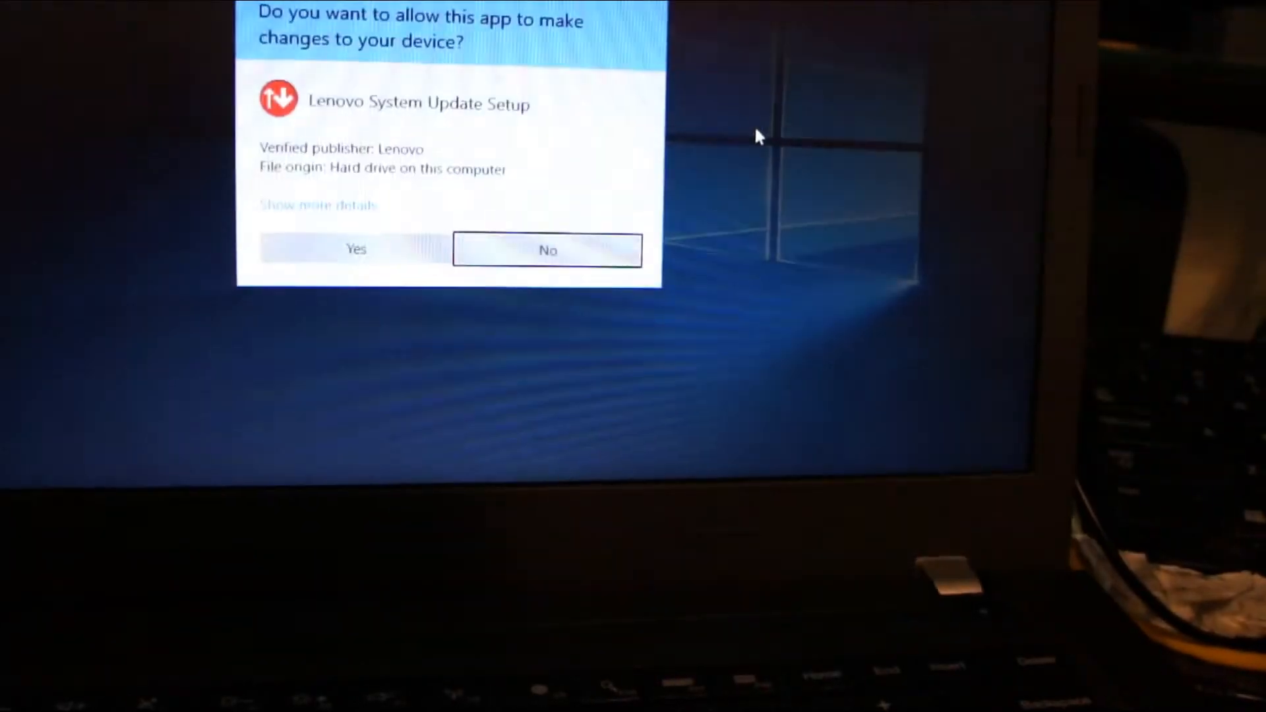
{"action": "left_click", "coordinate": [357, 249]}
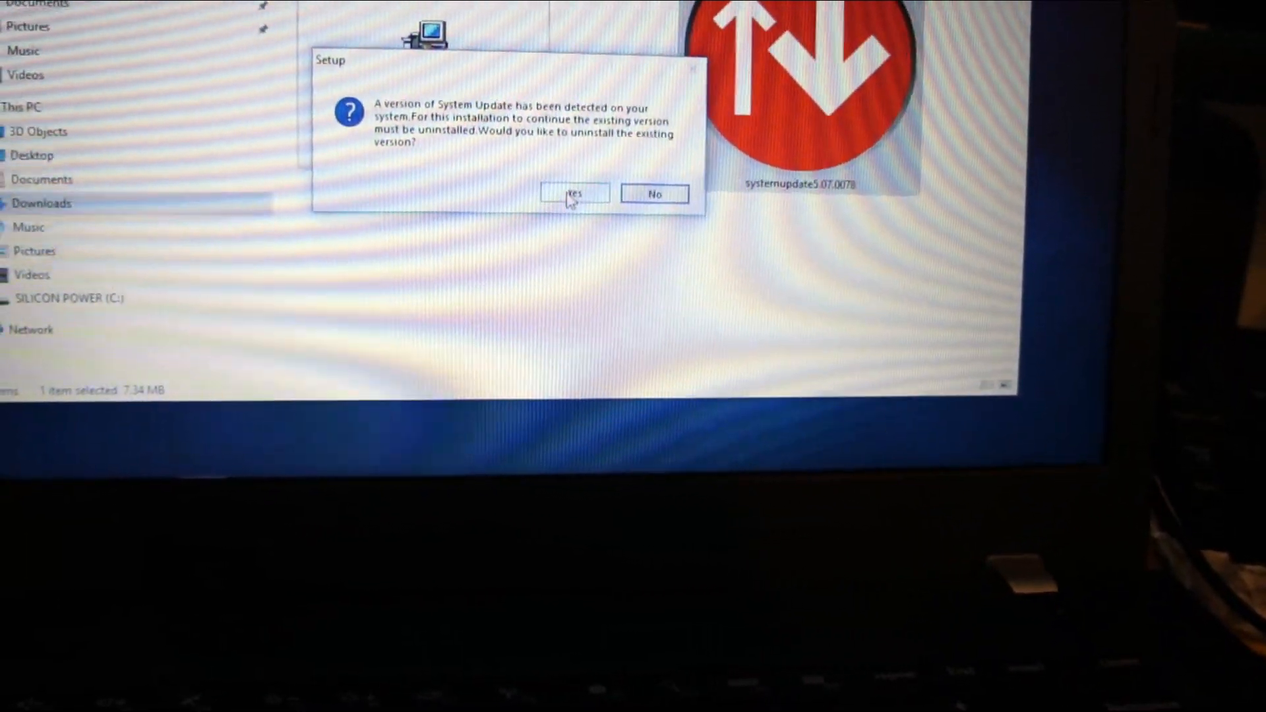
Answer Yes to uninstalling the existing System Update version
{"action": "left_click", "coordinate": [574, 194]}
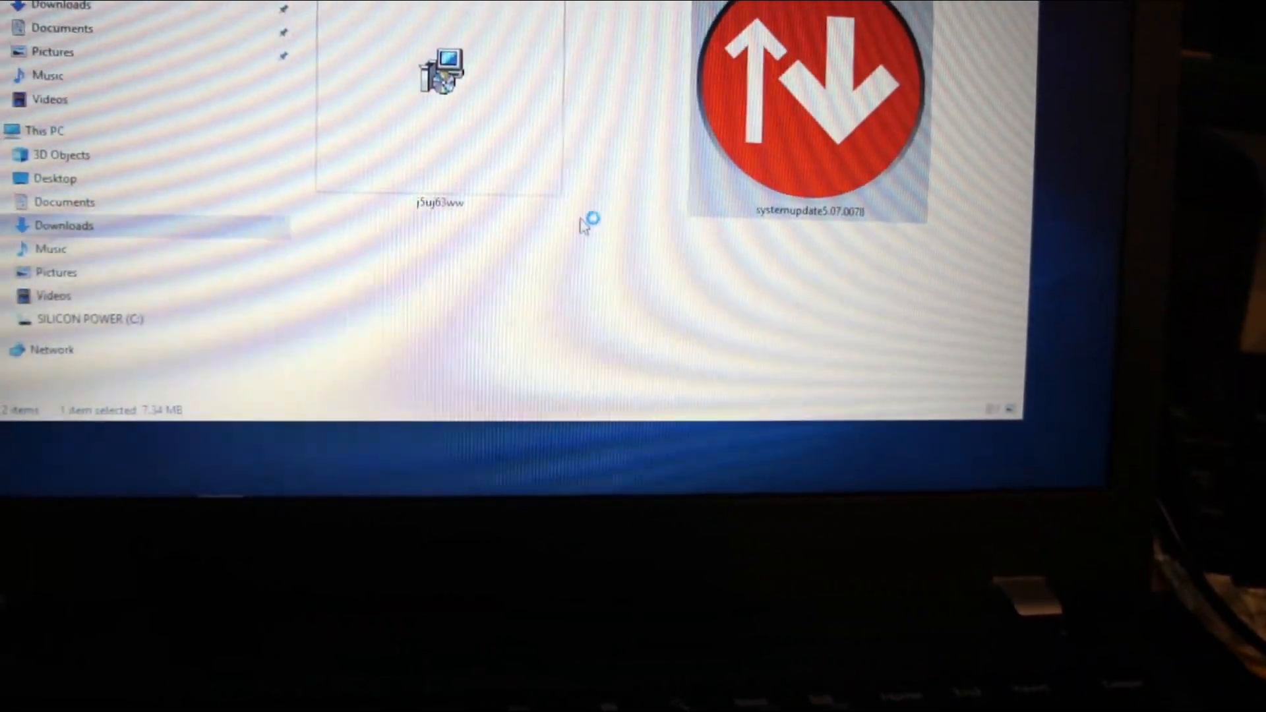